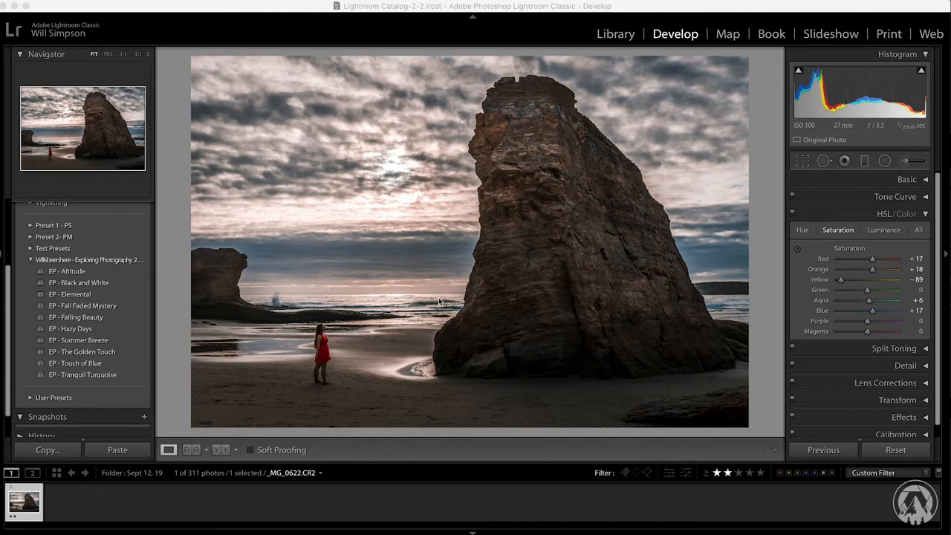
pyautogui.moveTo(457, 315)
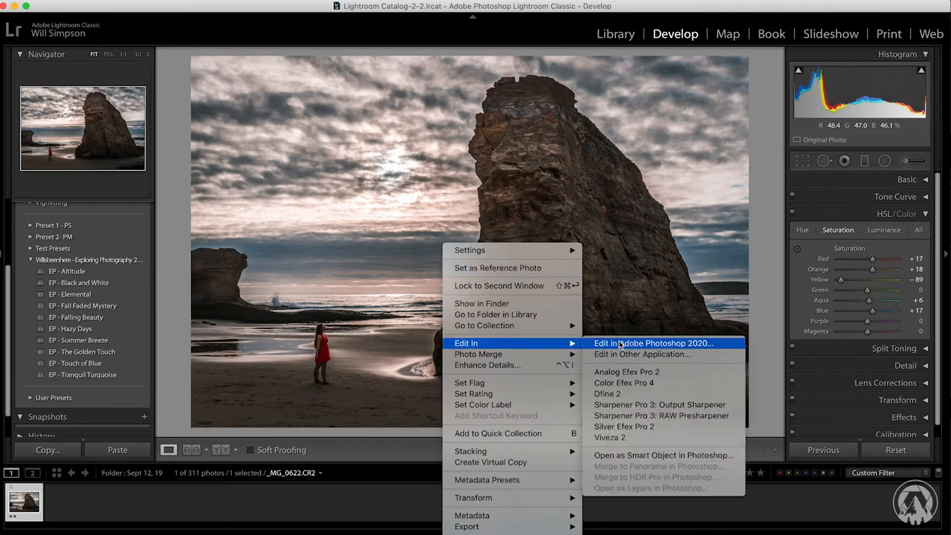
# Step: Open the beach photo, duplicate Background into Layer 1, and zoom onto the big rock
pyautogui.click(654, 342)
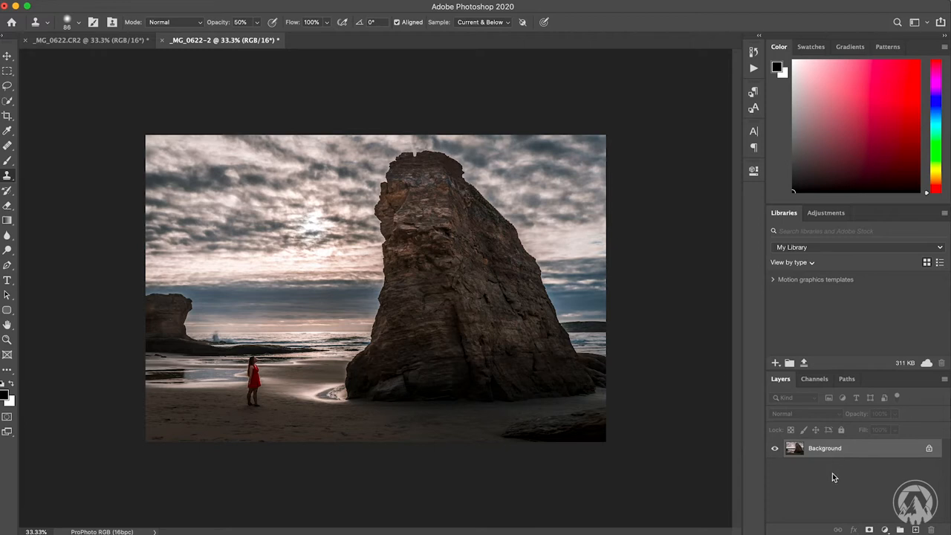
pyautogui.press('cmd+j')
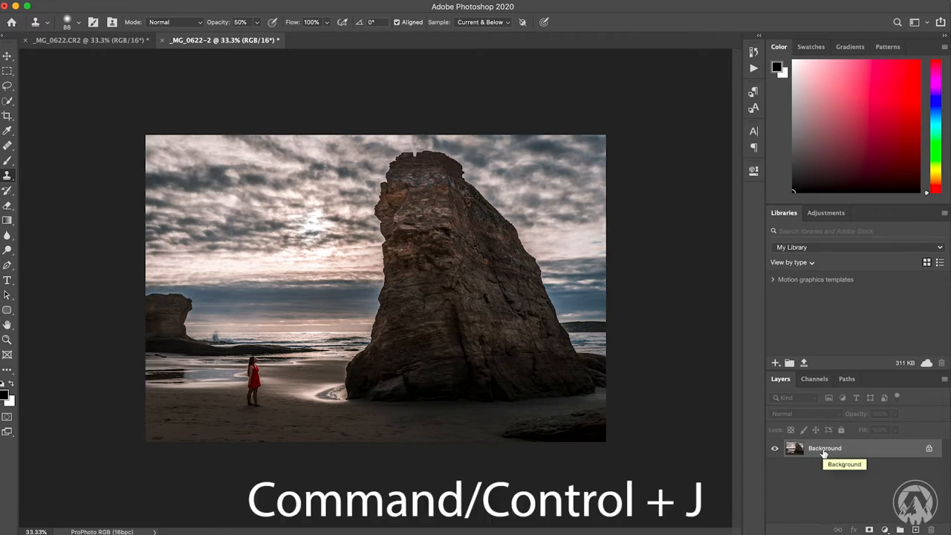
pyautogui.press('cmd+j')
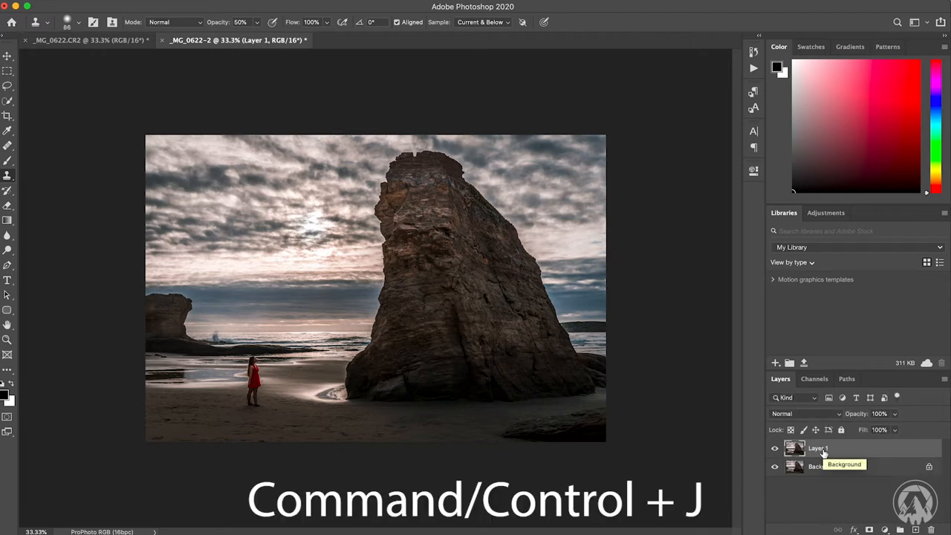
pyautogui.press('cmd+j')
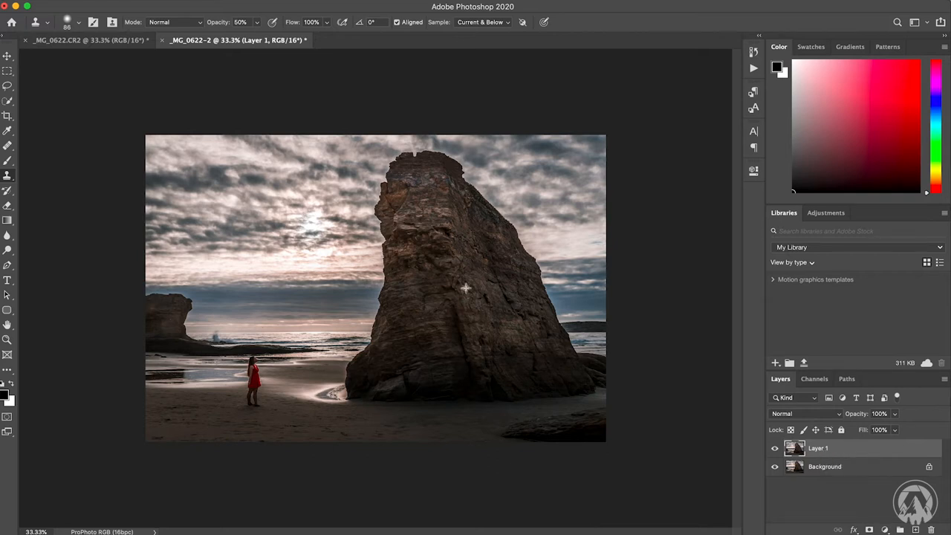
pyautogui.press('cmd+plus')
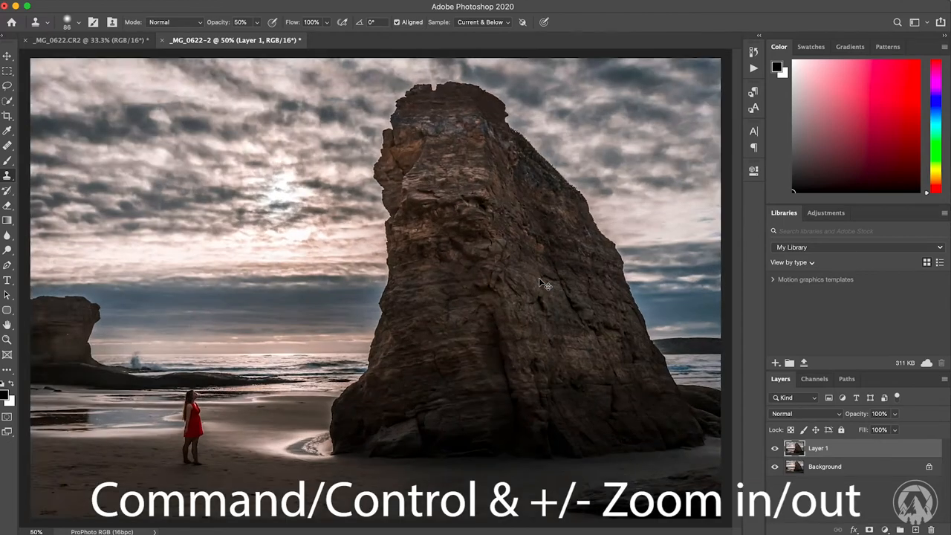
pyautogui.press('cmd++')
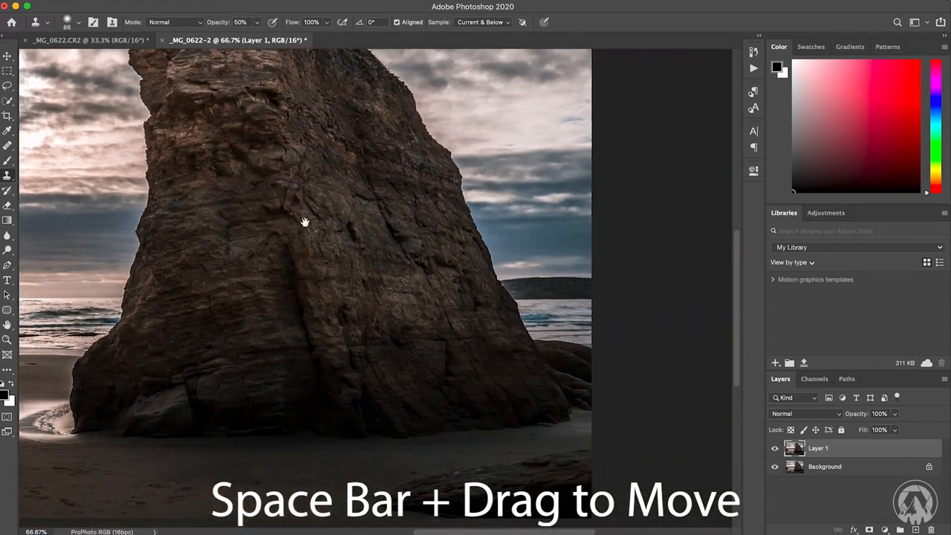
pyautogui.moveTo(304, 221); pyautogui.dragTo(495, 250)
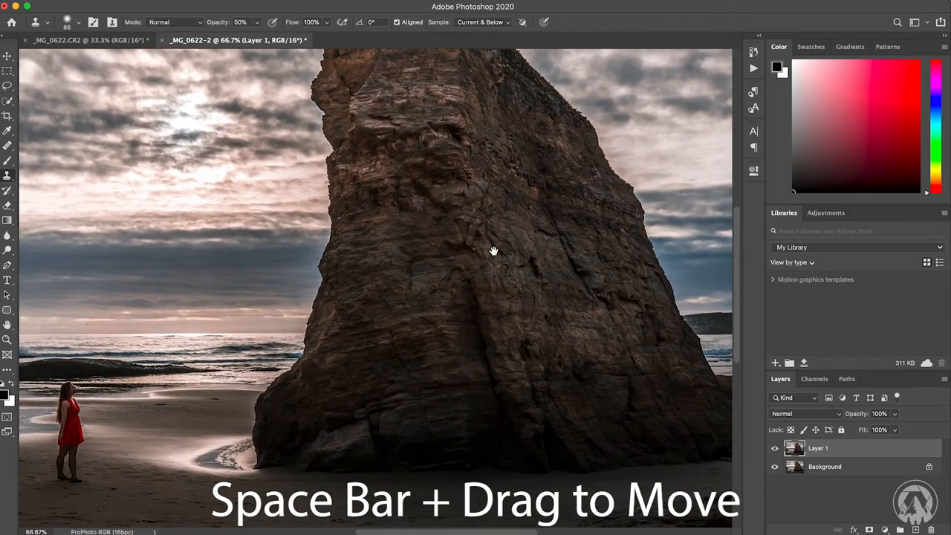
pyautogui.moveTo(495, 250); pyautogui.dragTo(437, 270)
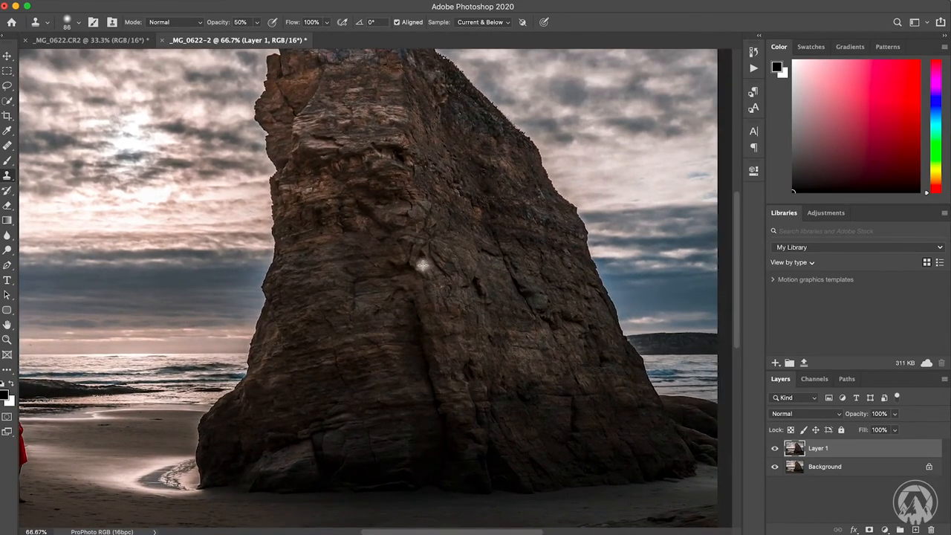
# Step: Quick-select the big sea stack, then Select Inverse so everything else is selected
pyautogui.press('w')
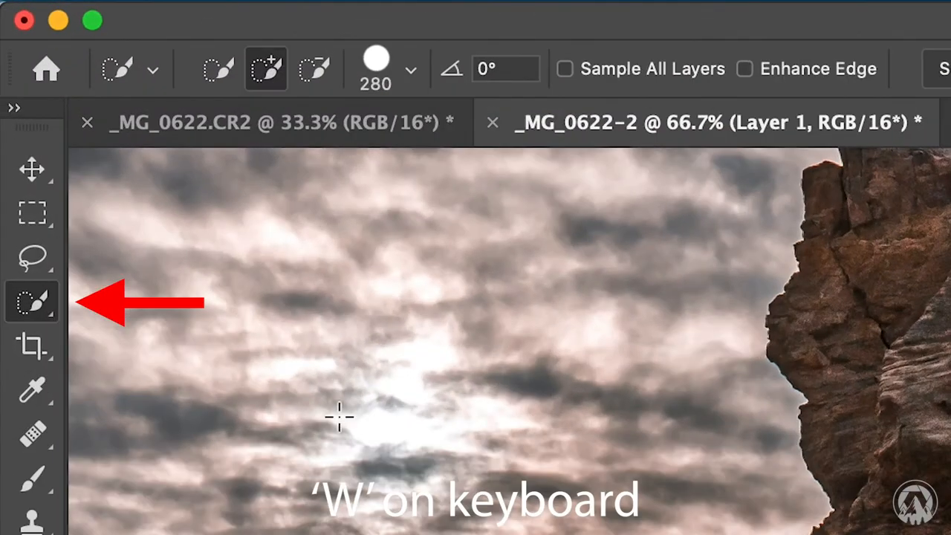
pyautogui.moveTo(34, 305)
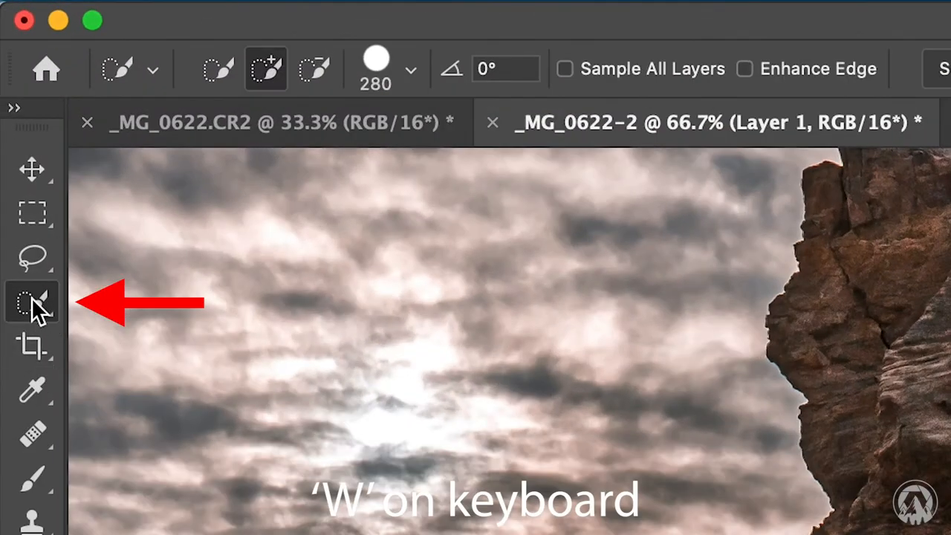
pyautogui.press('w')
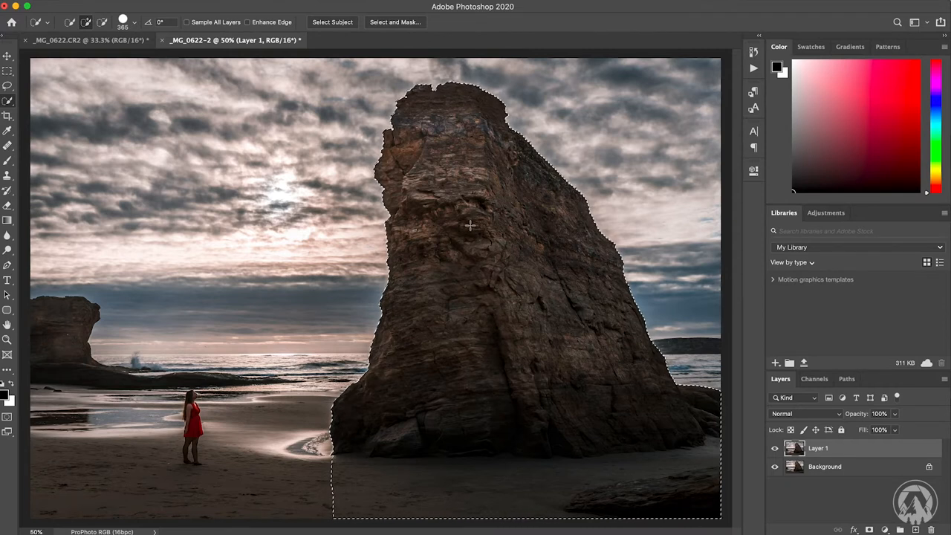
pyautogui.rightClick(470, 225)
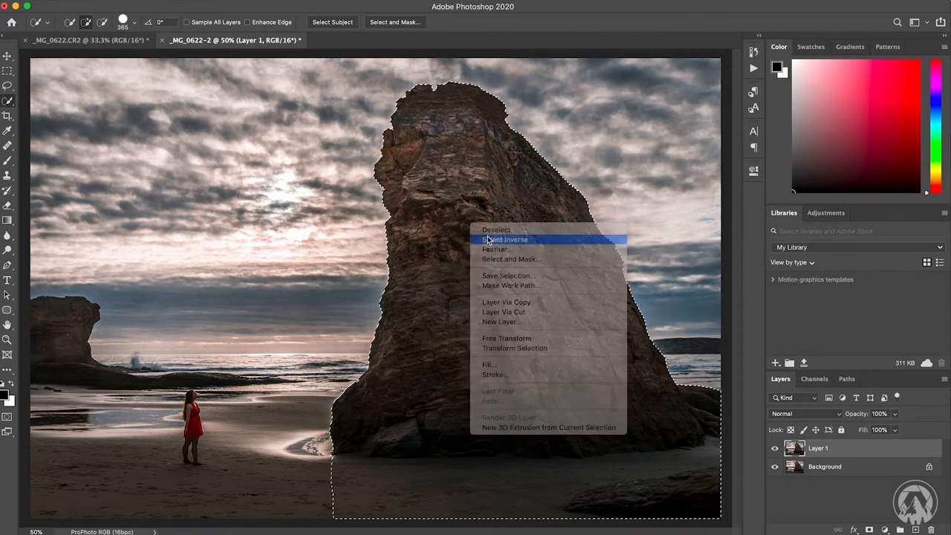
pyautogui.click(505, 239)
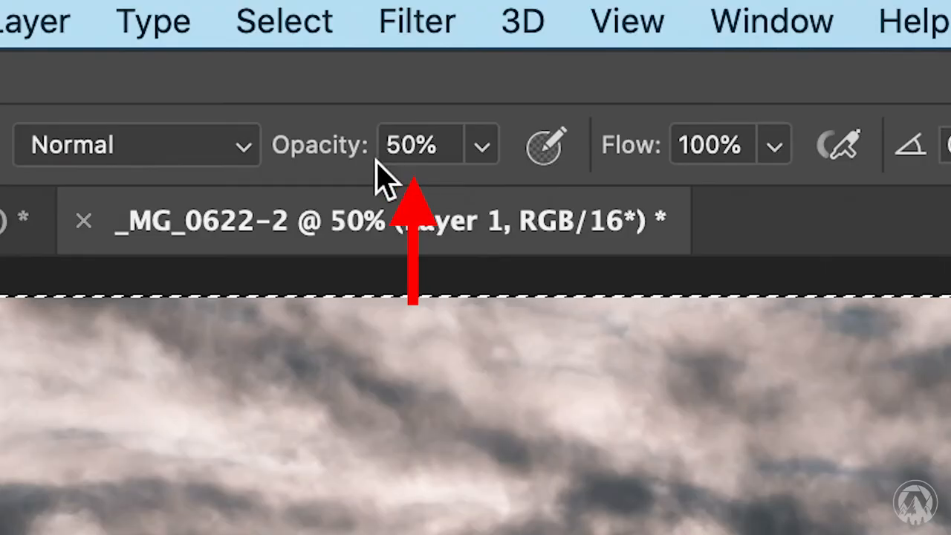
# Step: Clone Stamp at 50% opacity: sample sky beside the rock and paint over the halo
pyautogui.click(420, 144)
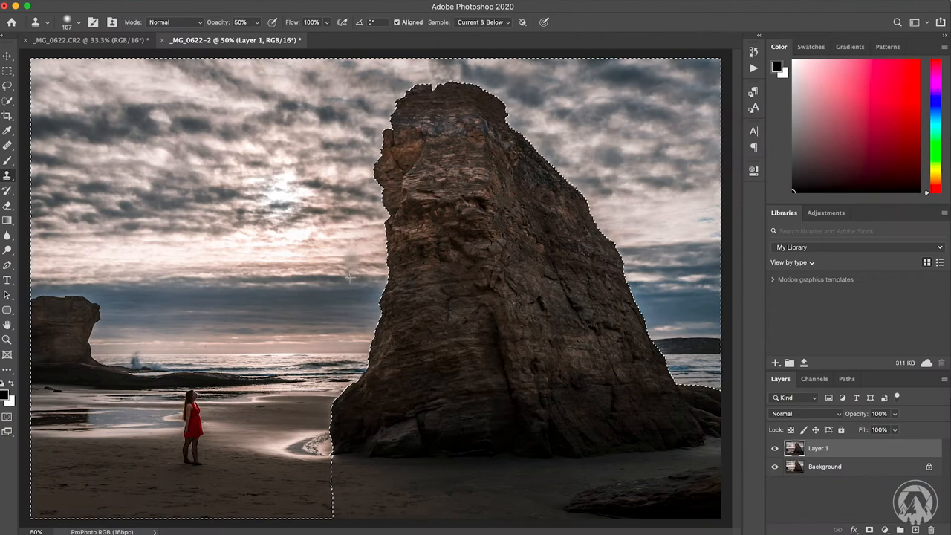
pyautogui.click(360, 278)
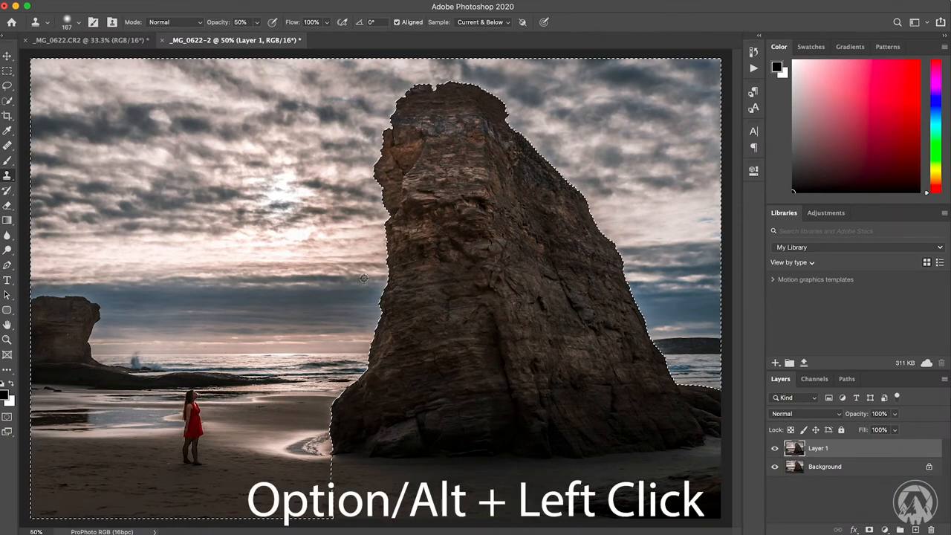
pyautogui.click(364, 279)
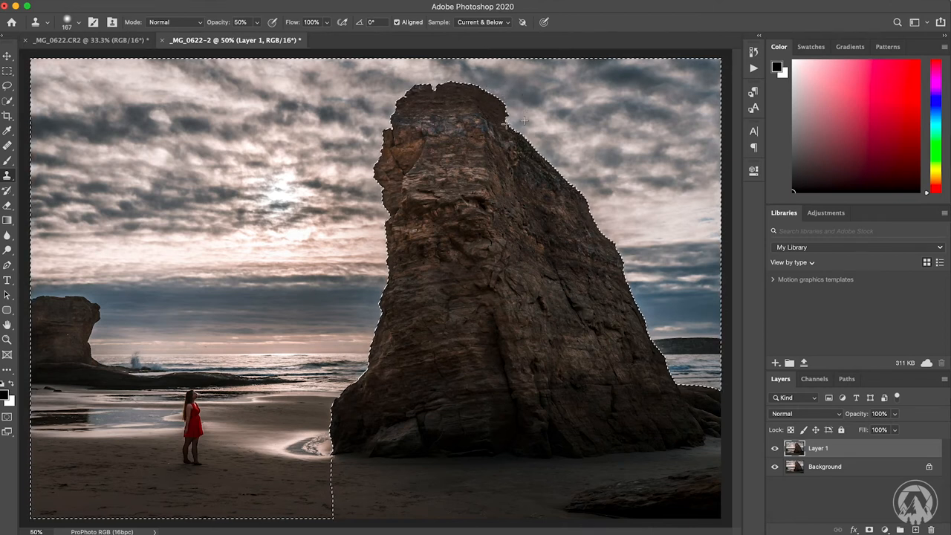
pyautogui.moveTo(520, 123); pyautogui.dragTo(578, 170)
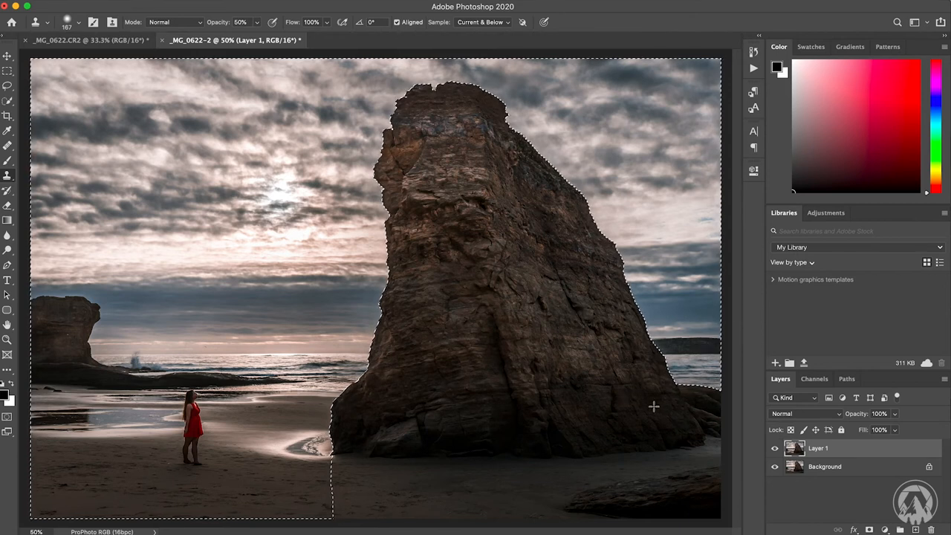
# Step: Deselect, then toggle Layer 1 visibility to compare the retouched rock edge
pyautogui.press('cmd+d')
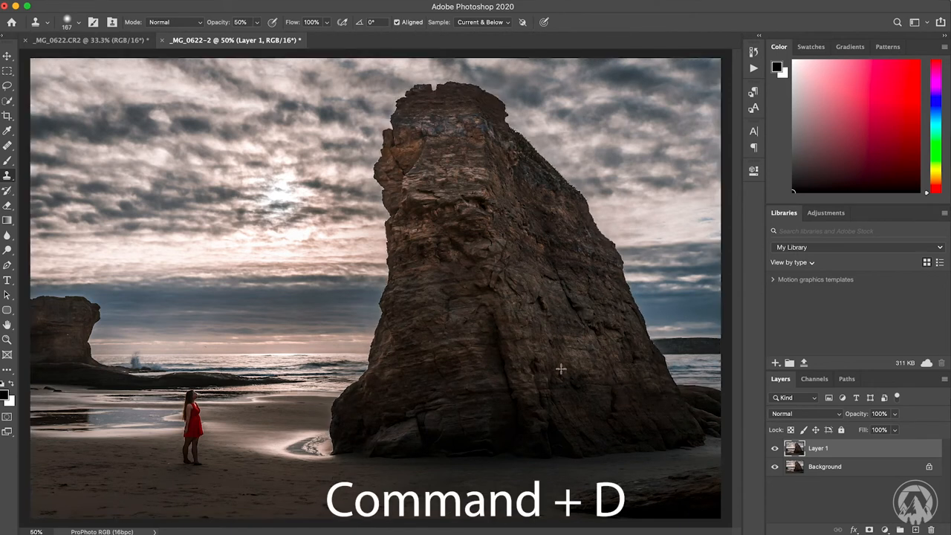
pyautogui.press('cmd+d')
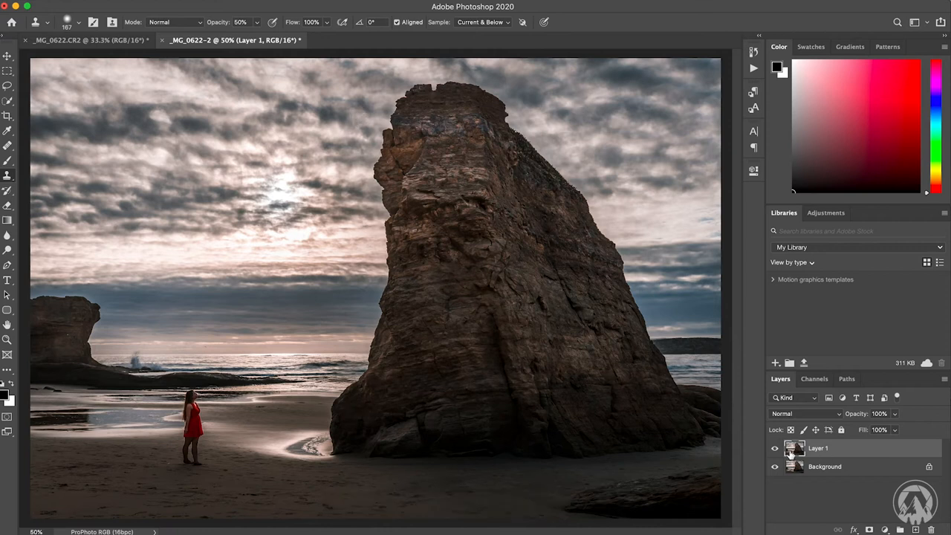
pyautogui.click(775, 447)
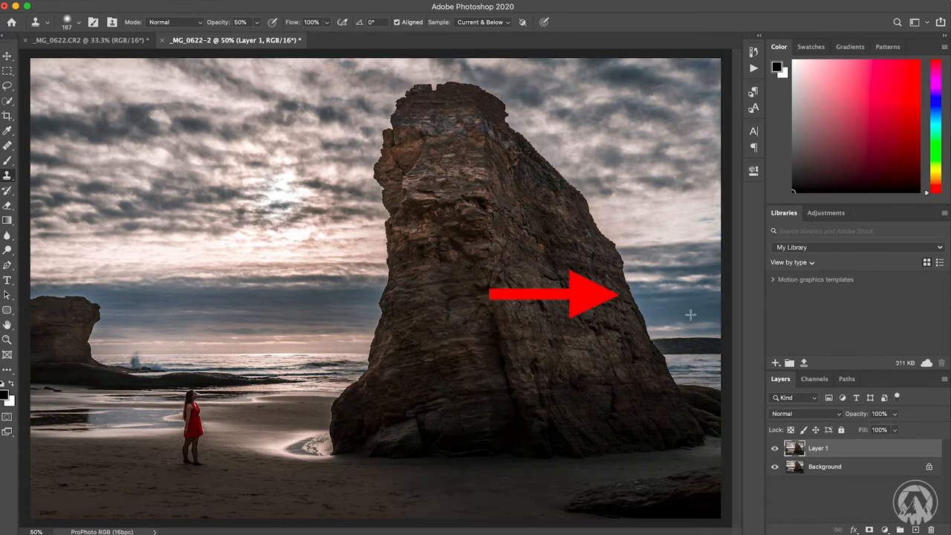
pyautogui.moveTo(725, 335)
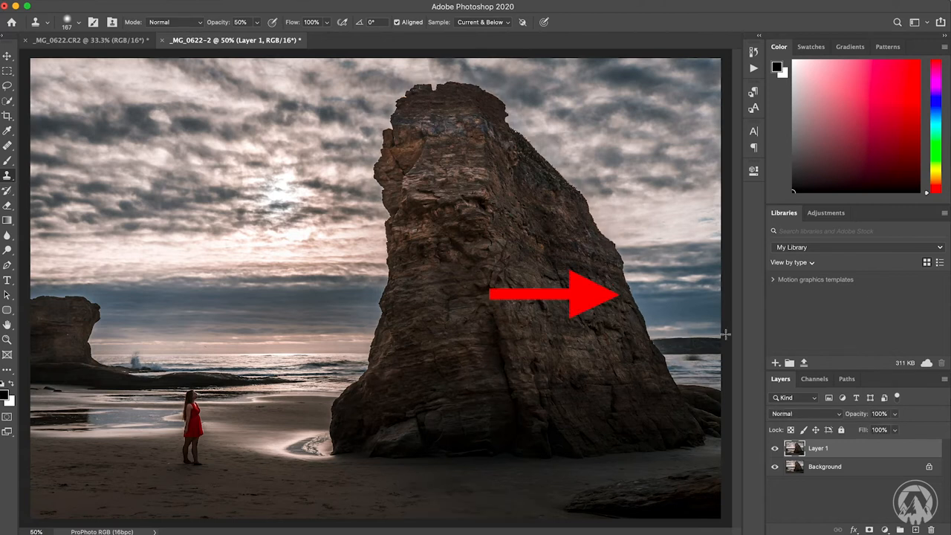
pyautogui.click(775, 449)
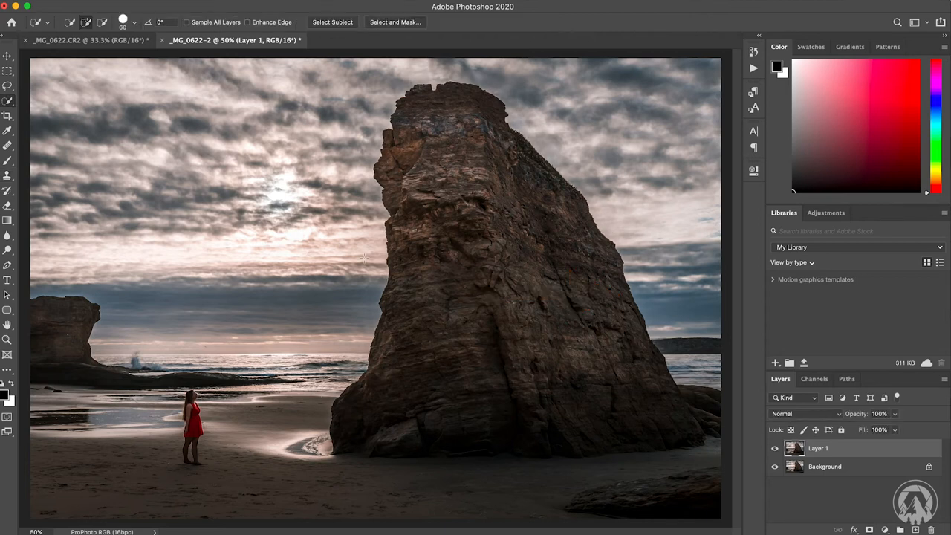
pyautogui.moveTo(41, 346)
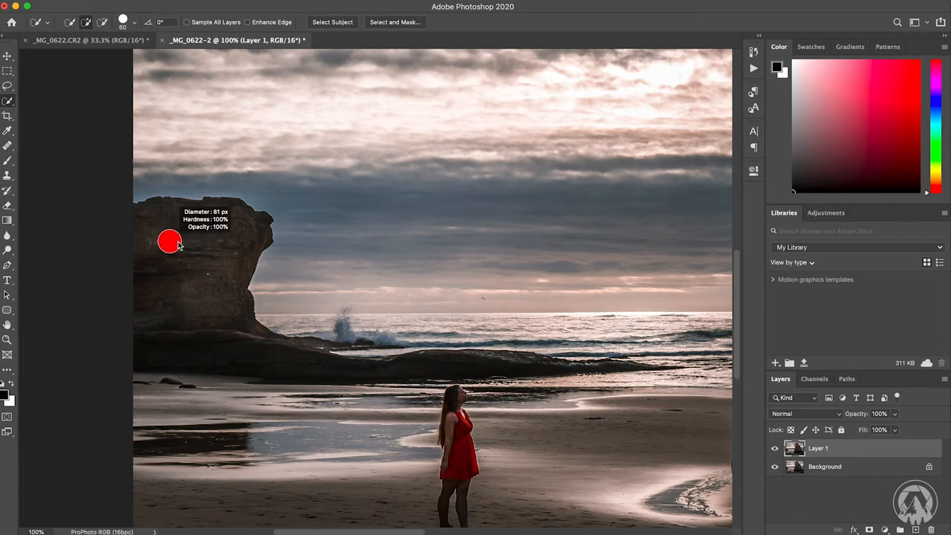
# Step: Paint a quick selection over the smaller rock on the left, then clear it
pyautogui.click(171, 242)
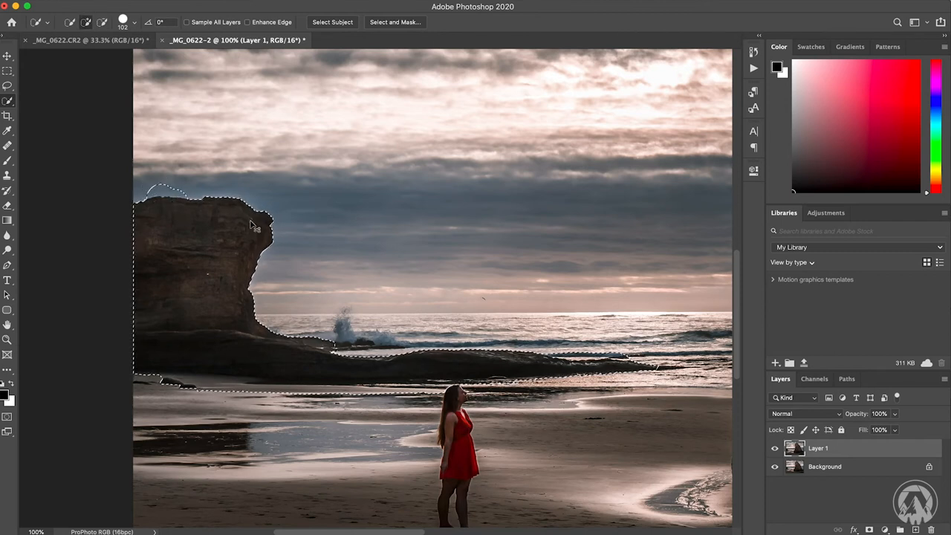
pyautogui.press('cmd+d')
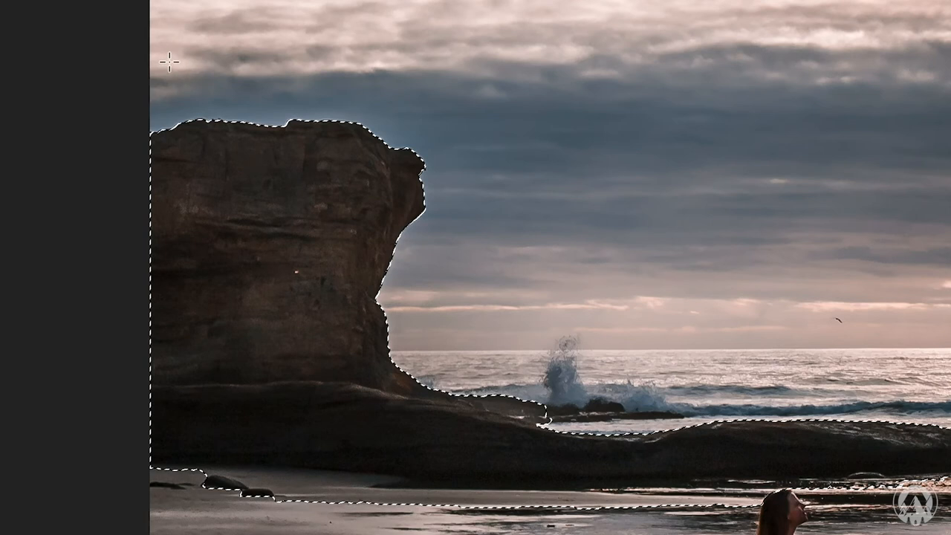
pyautogui.moveTo(502, 217)
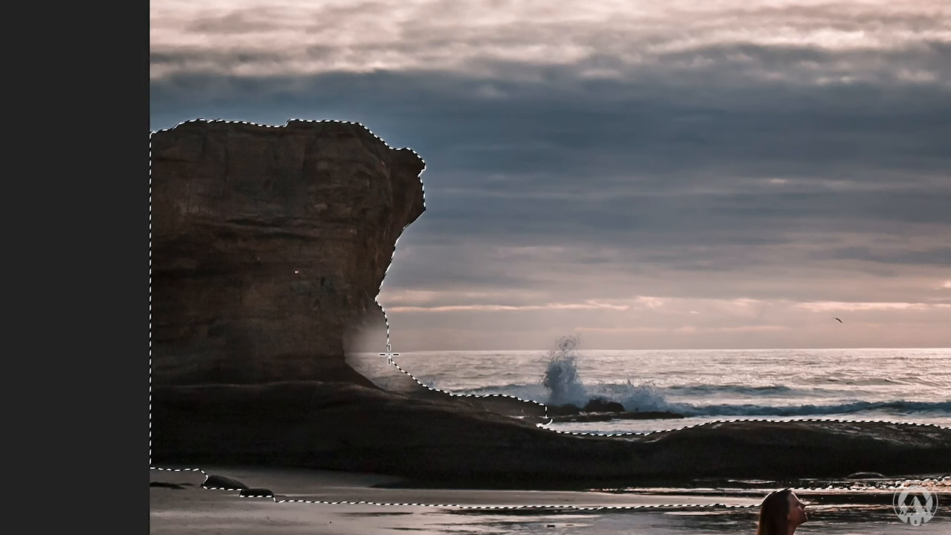
# Step: Apply Select Inverse to the small left rock's selection so the surrounding sky is selected
pyautogui.rightClick(386, 364)
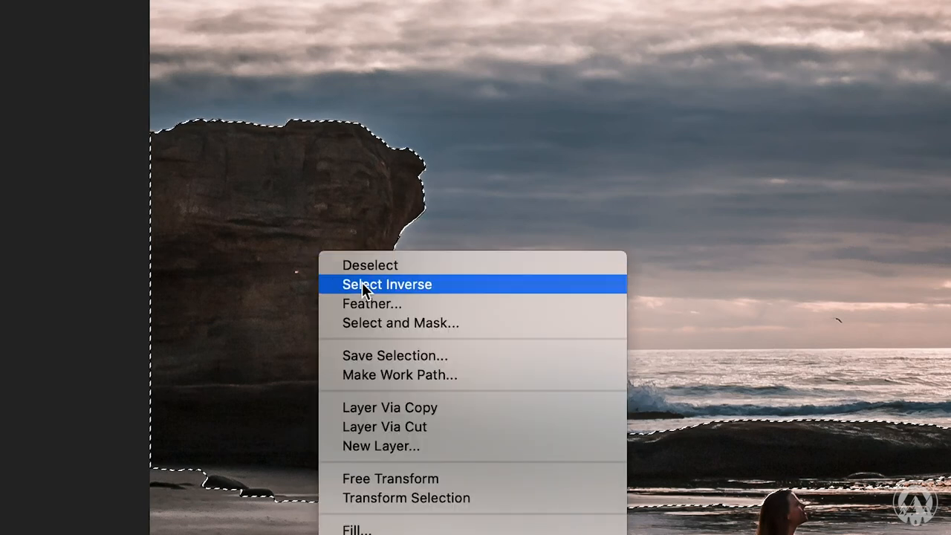
pyautogui.click(386, 284)
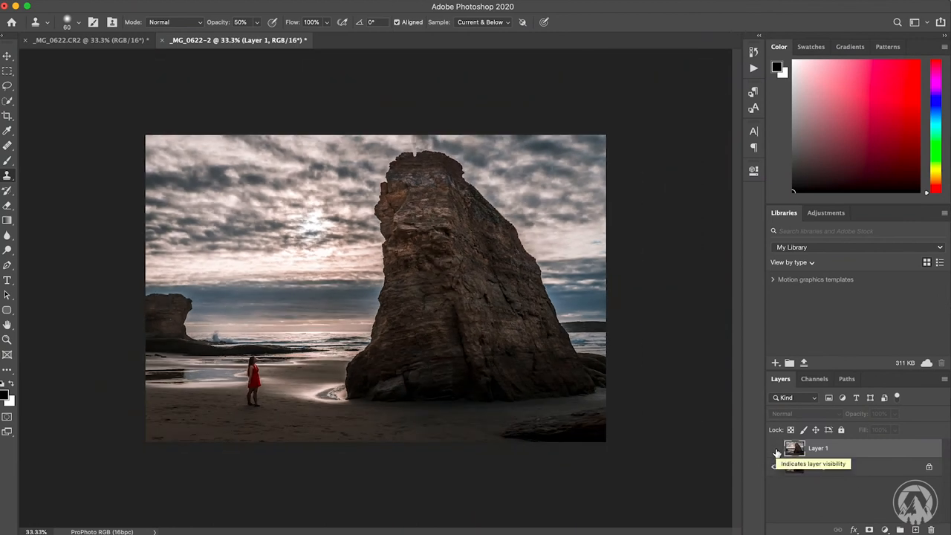
pyautogui.click(775, 448)
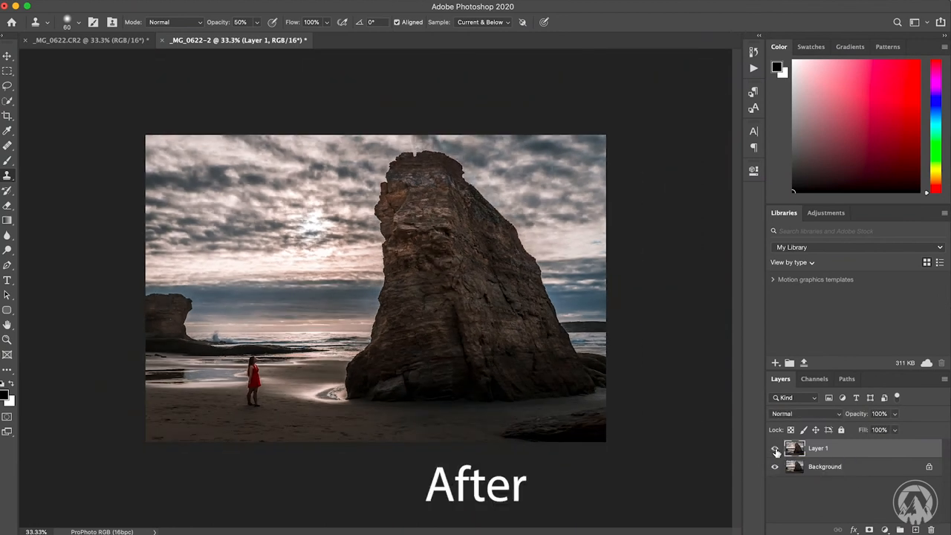